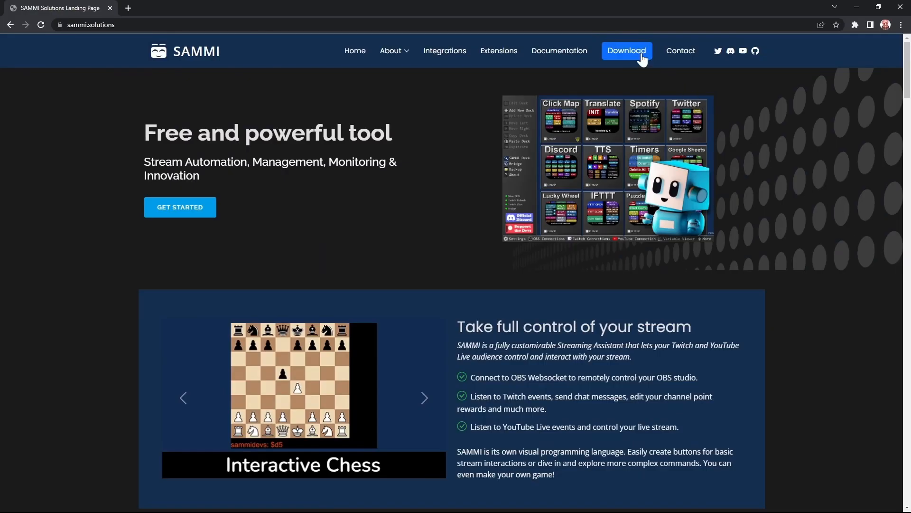
- Change the Scene 2 colour source's colour from light grey to green (#55aa00)
left_click(627, 51)
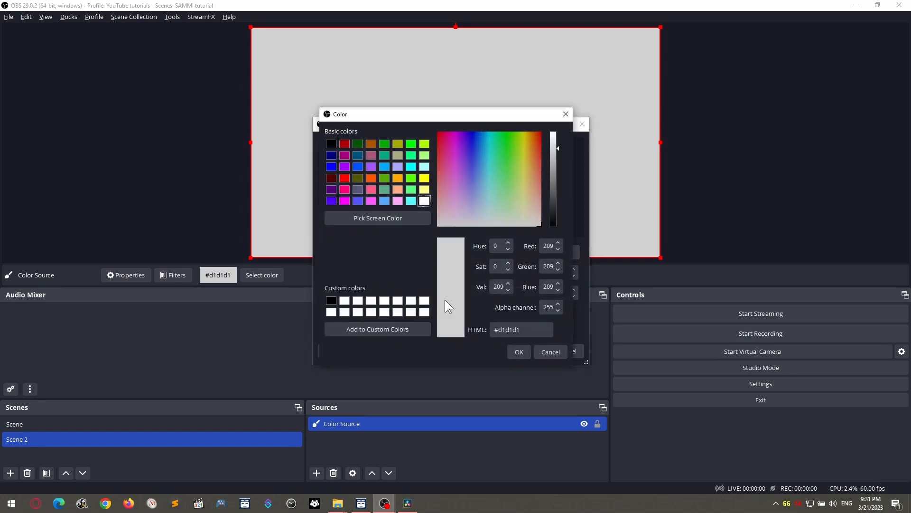
left_click(519, 352)
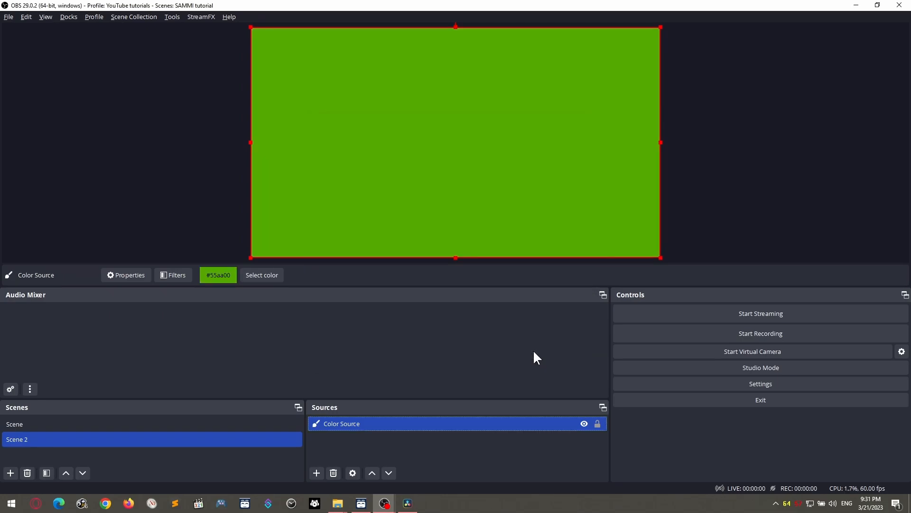
mouse_move(313, 351)
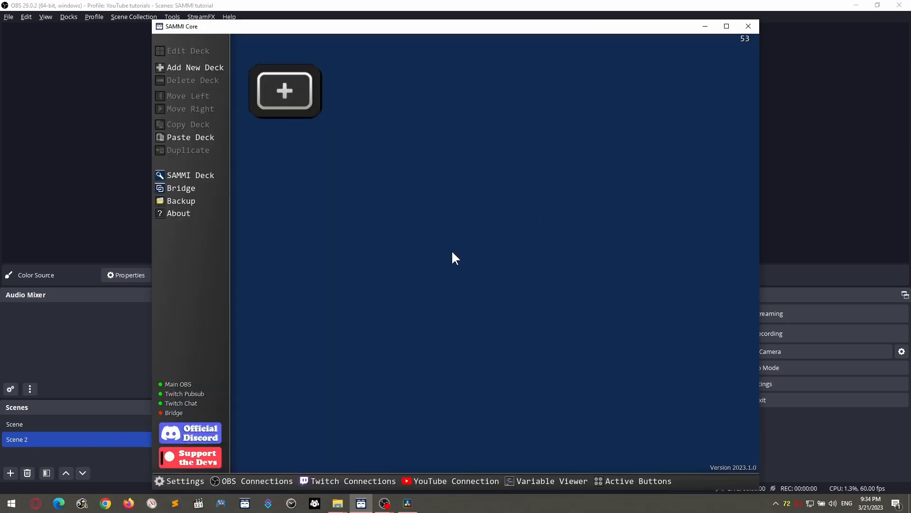
mouse_move(423, 265)
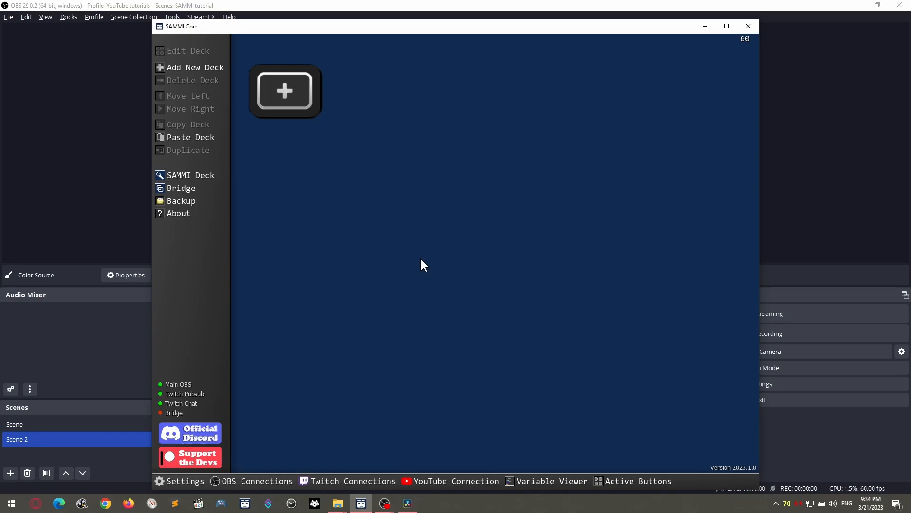
- Create deck 'Scene Switcher' with a 'That scene' button running a Switch Scene command for 'Scene'
left_click(285, 91)
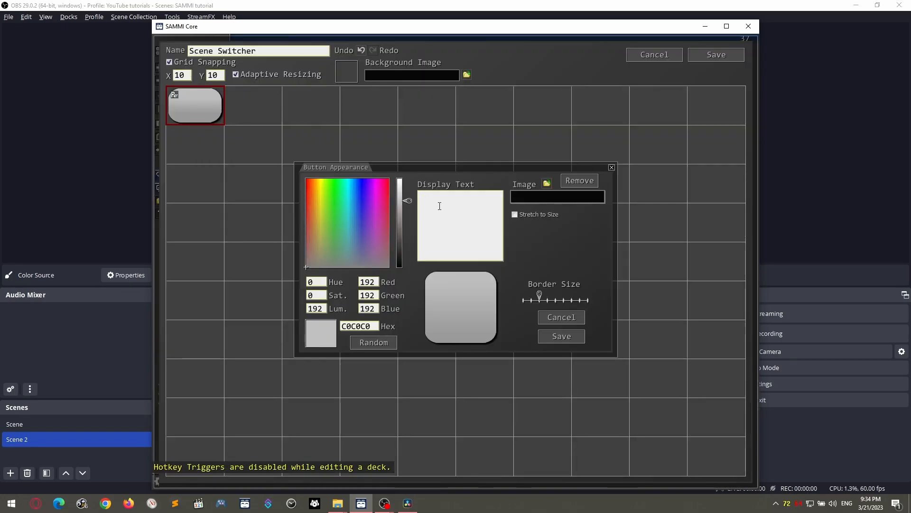
left_click(561, 336)
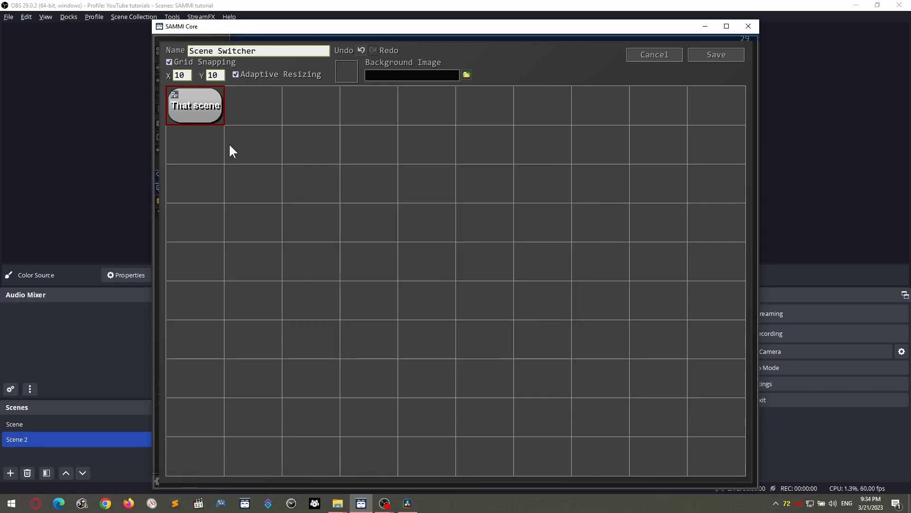
double_click(195, 105)
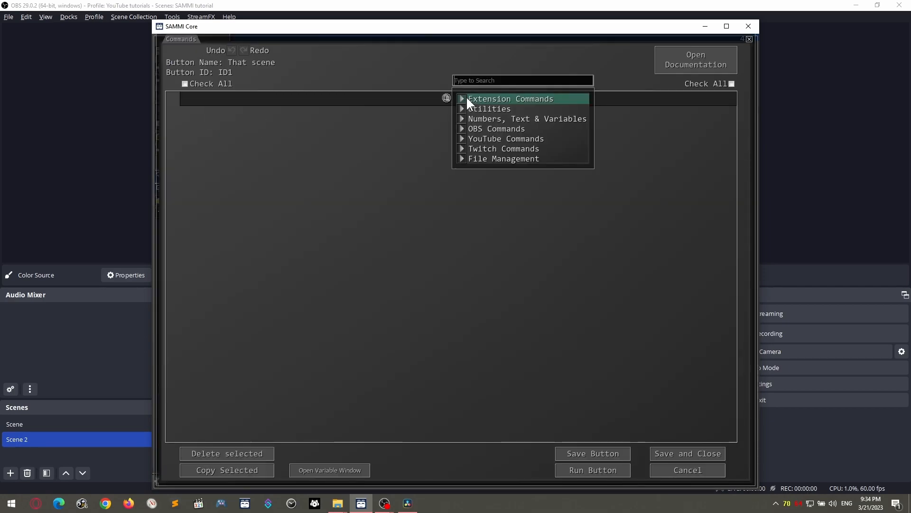
type("scene")
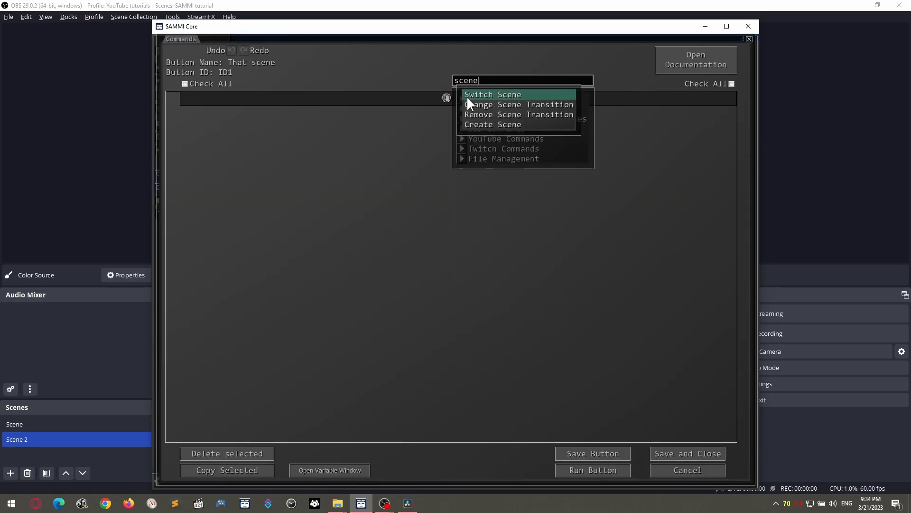
left_click(490, 94)
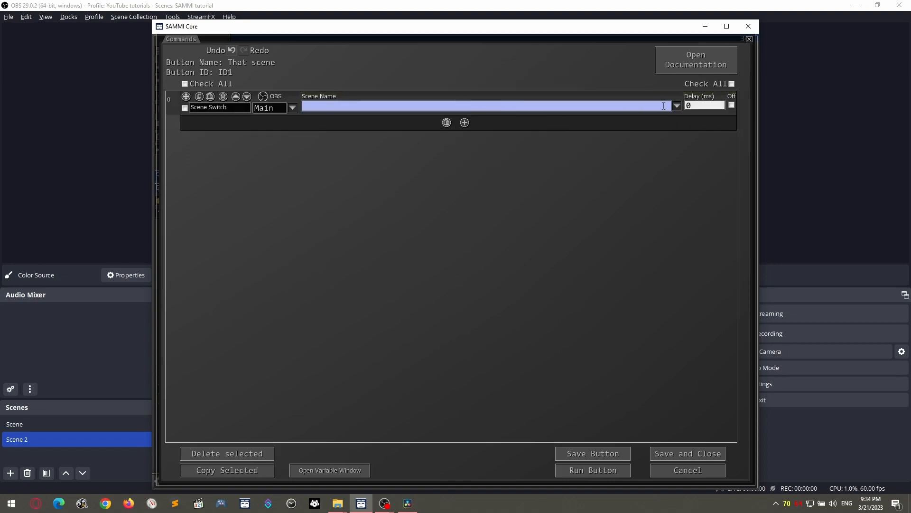
type("Scene Switcher")
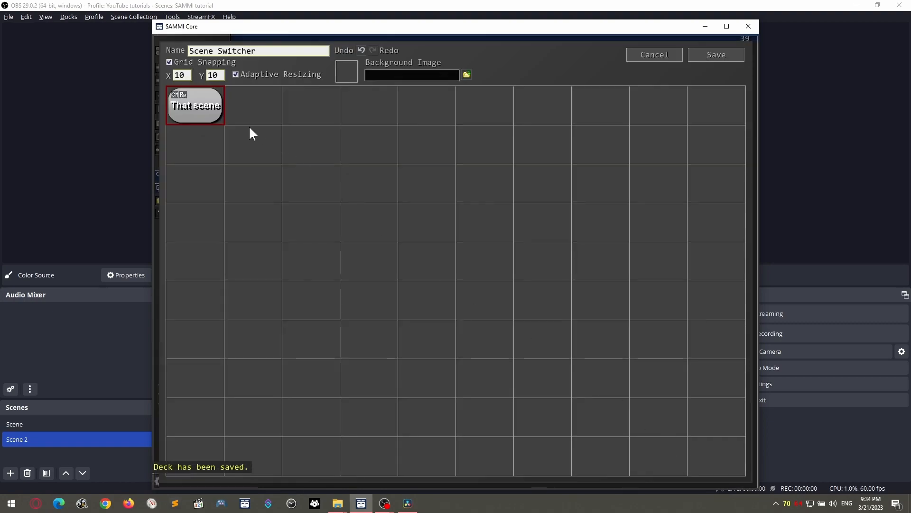
- Duplicate the That scene button, relabel the copy 'That other scene', and save the deck
right_click(195, 105)
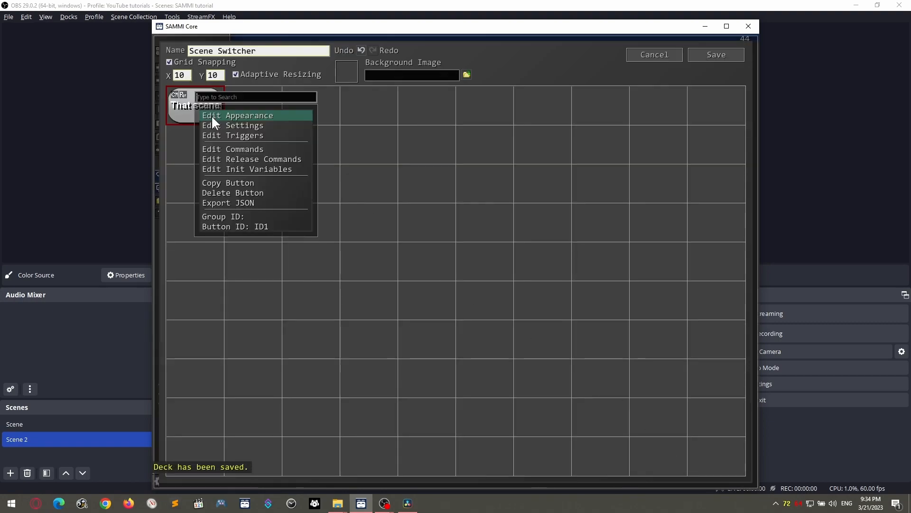
left_click(227, 183)
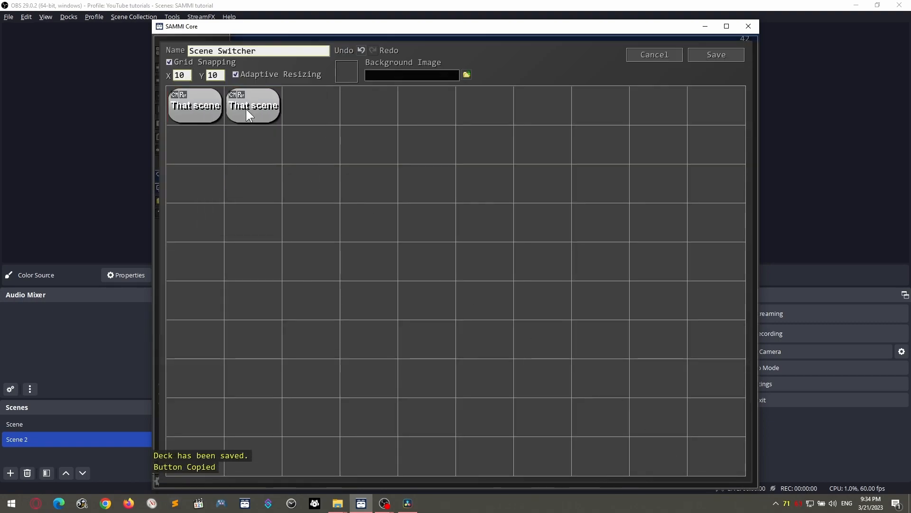
double_click(253, 105)
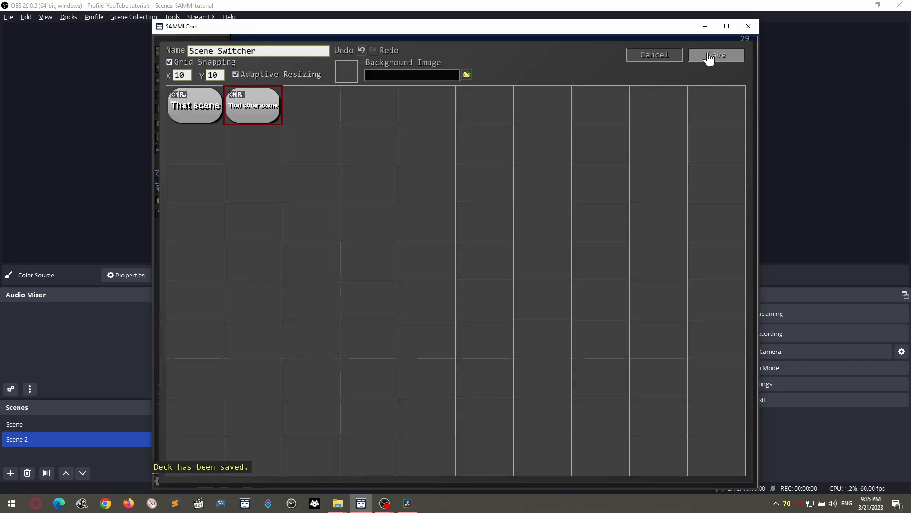
left_click(717, 55)
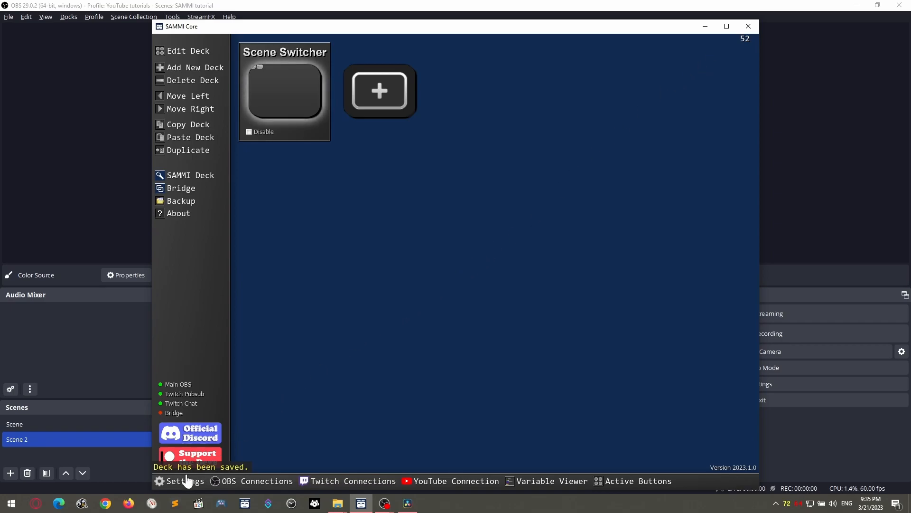
- Review SAMMI's settings with the deck port and password, then close them
left_click(185, 481)
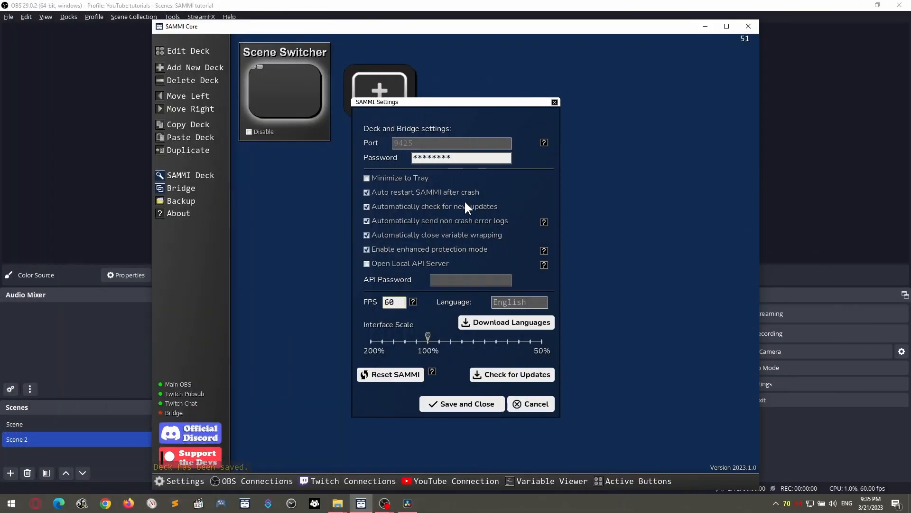
left_click(462, 403)
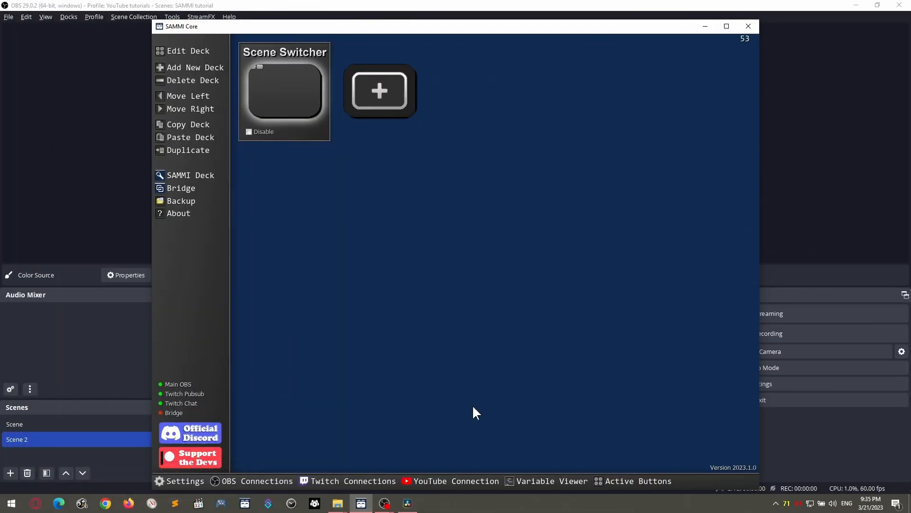
mouse_move(393, 328)
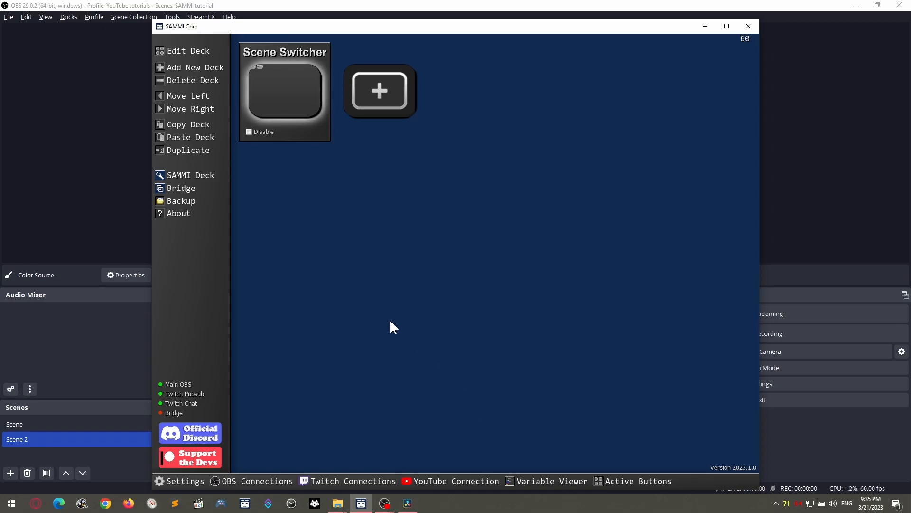
- Launch SAMMI Deck on this computer, connect it, and load the Scene Switcher deck
left_click(190, 175)
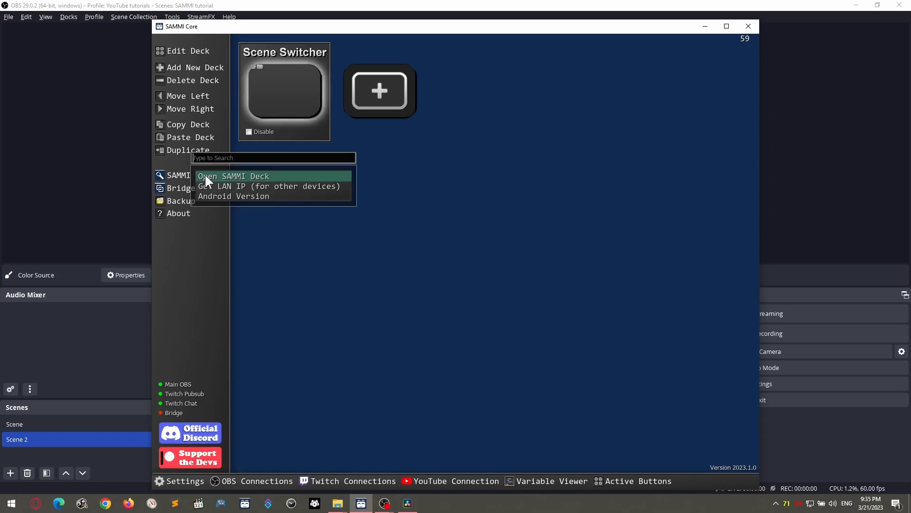
left_click(233, 175)
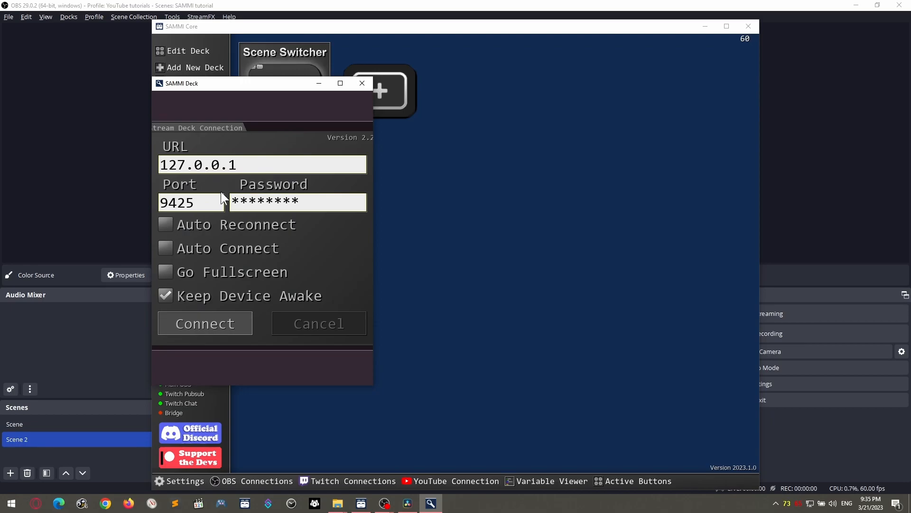
left_click(205, 324)
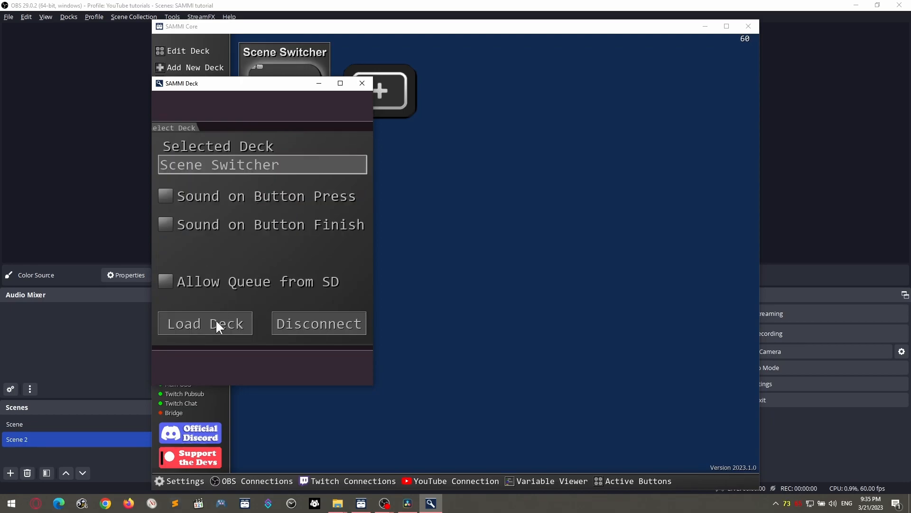
left_click(205, 324)
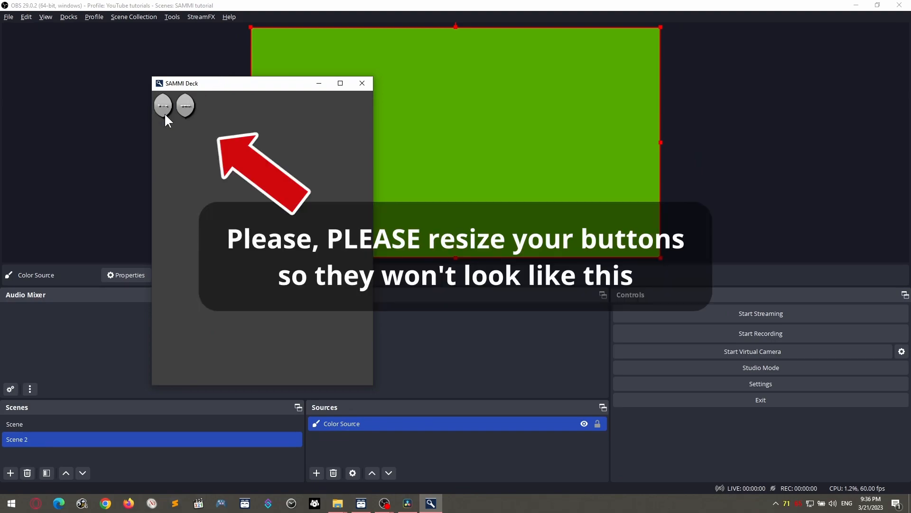
left_click(15, 424)
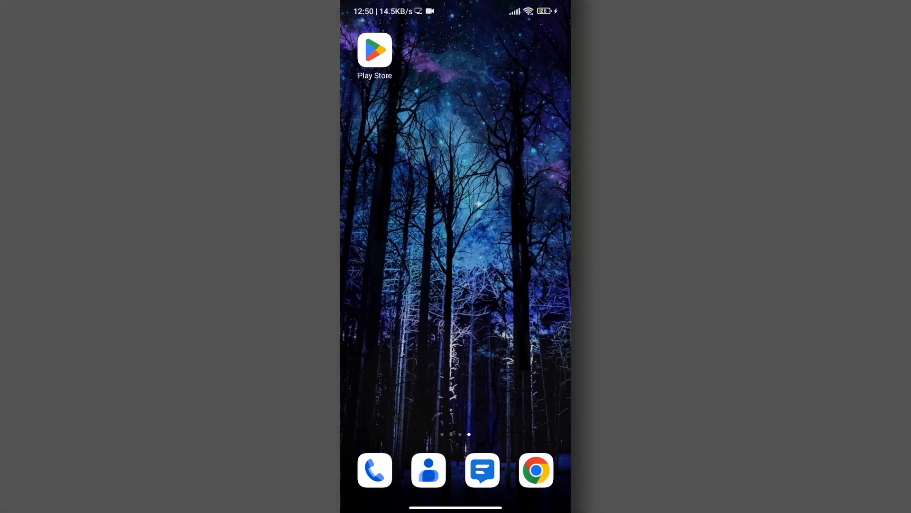
- Search the Play Store for 'lioranboard' and open LioranBoard 2 Stream Deck
left_click(375, 50)
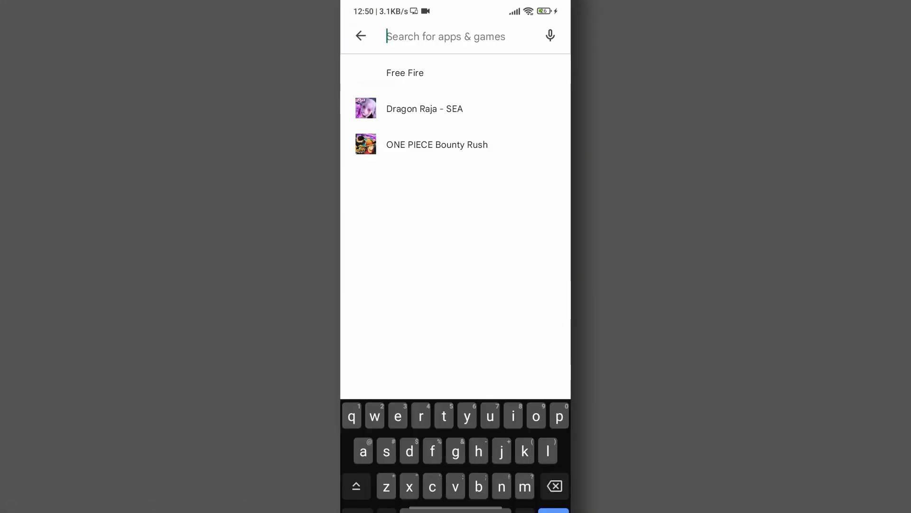
type("lioranboard")
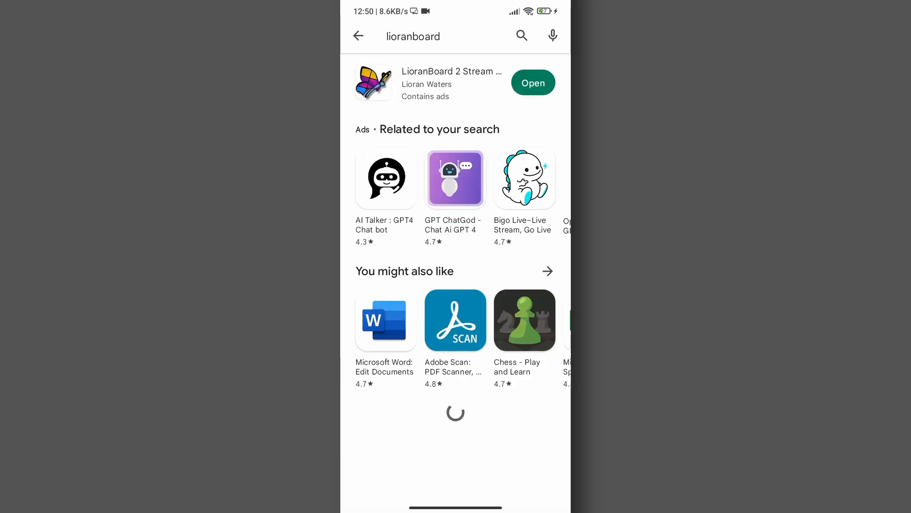
left_click(452, 71)
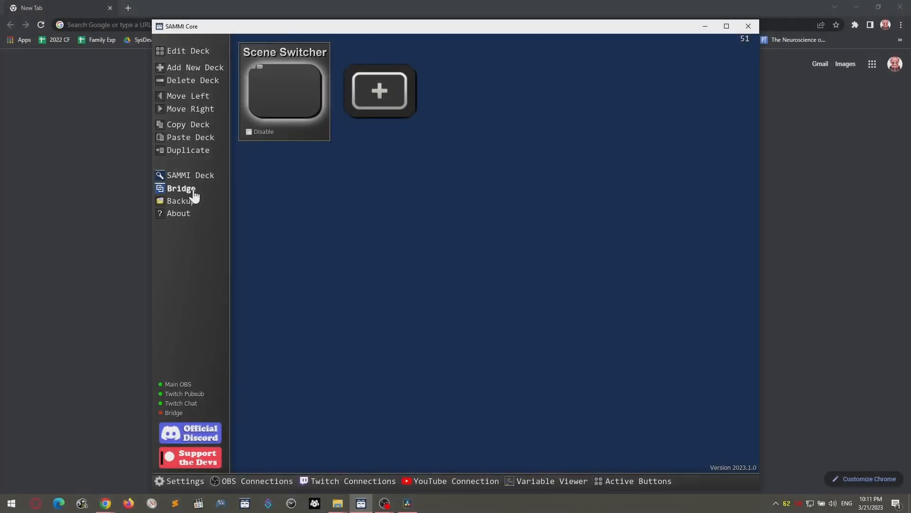
- Copy the computer's LAN IP from SAMMI Deck's Get LAN IP option and note it
left_click(190, 175)
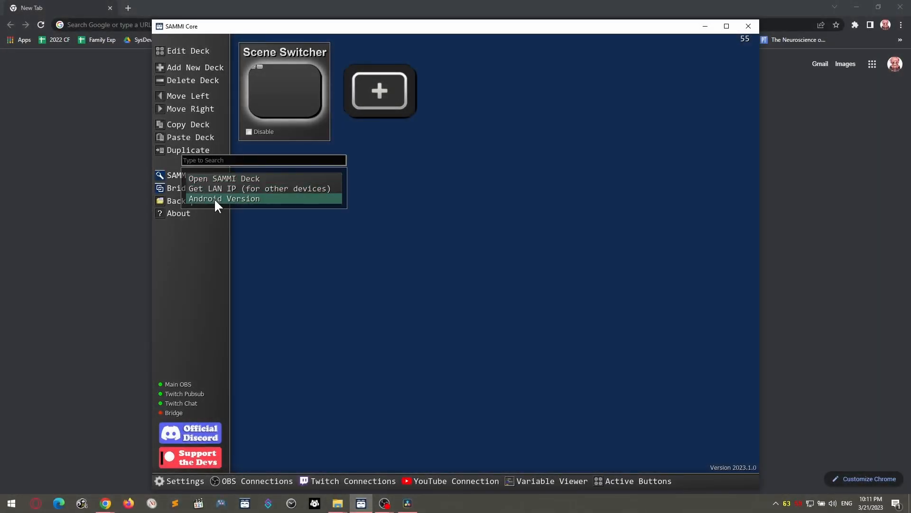
left_click(224, 198)
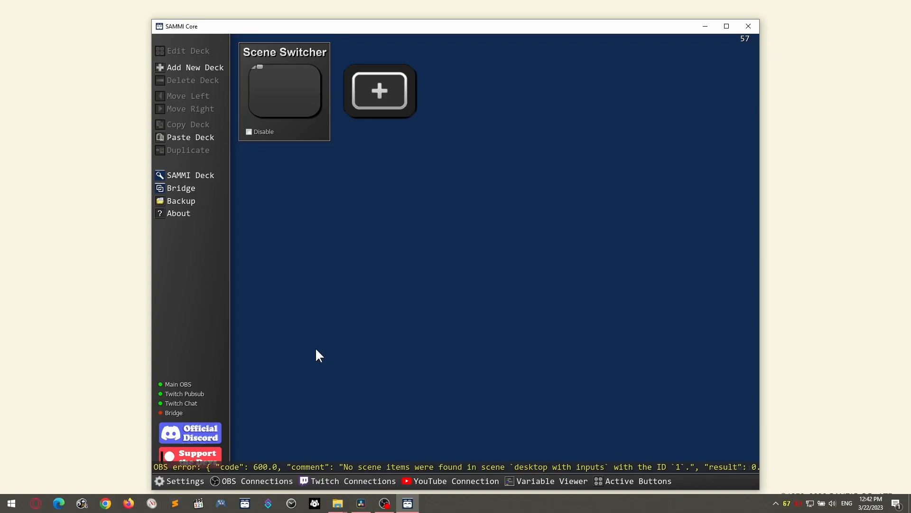
left_click(185, 175)
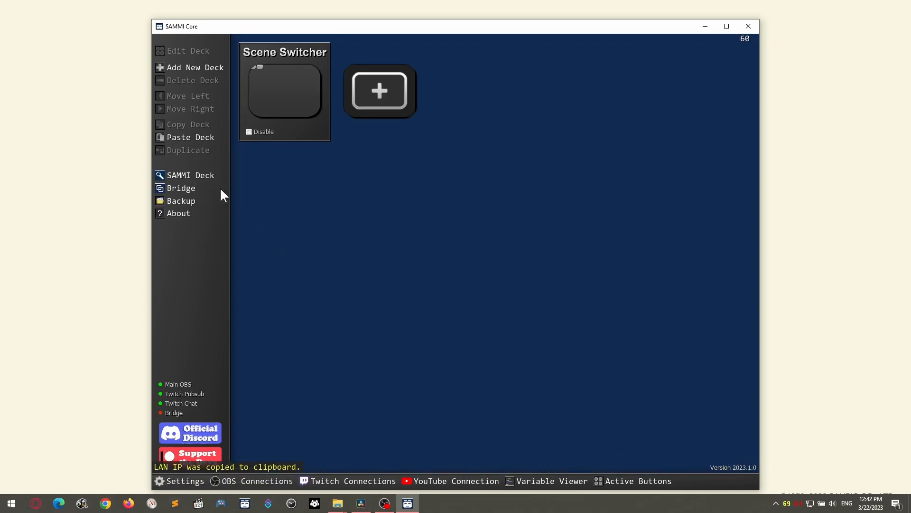
type("note")
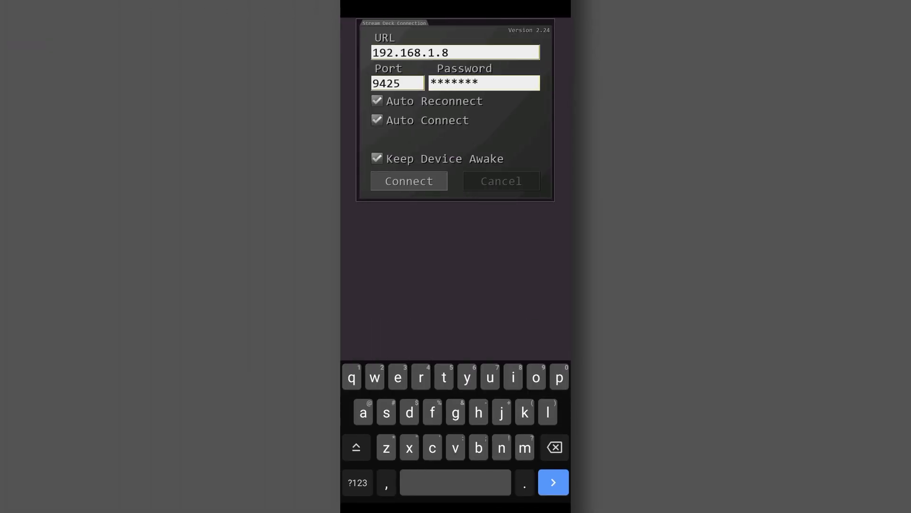
- Connect LioranBoard to SAMMI at 192.168.1.8 on port 9425
left_click(408, 181)
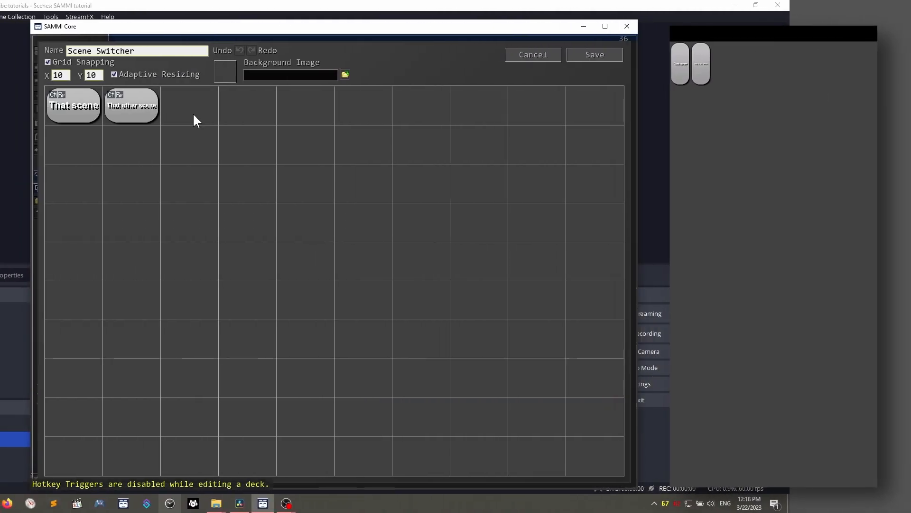
- Stretch the That scene button across several grid cells and save the deck
left_click_drag(74, 105, 188, 222)
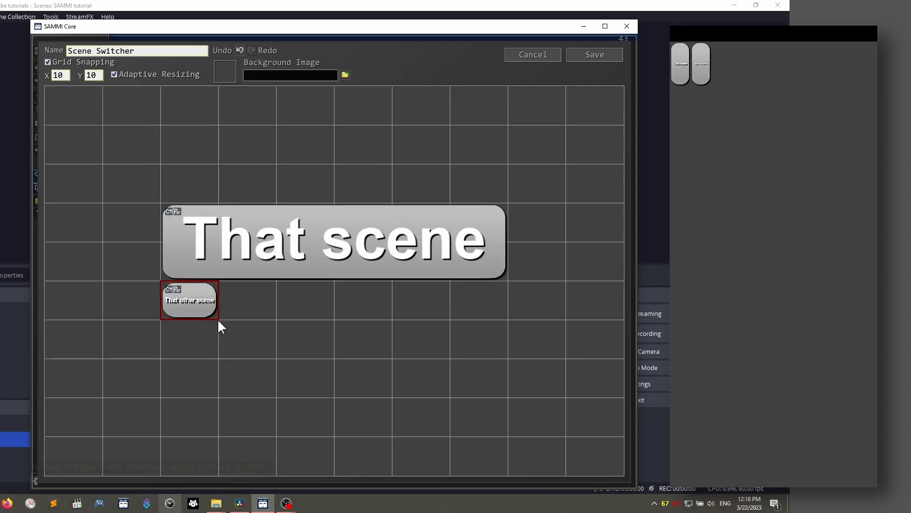
left_click(594, 54)
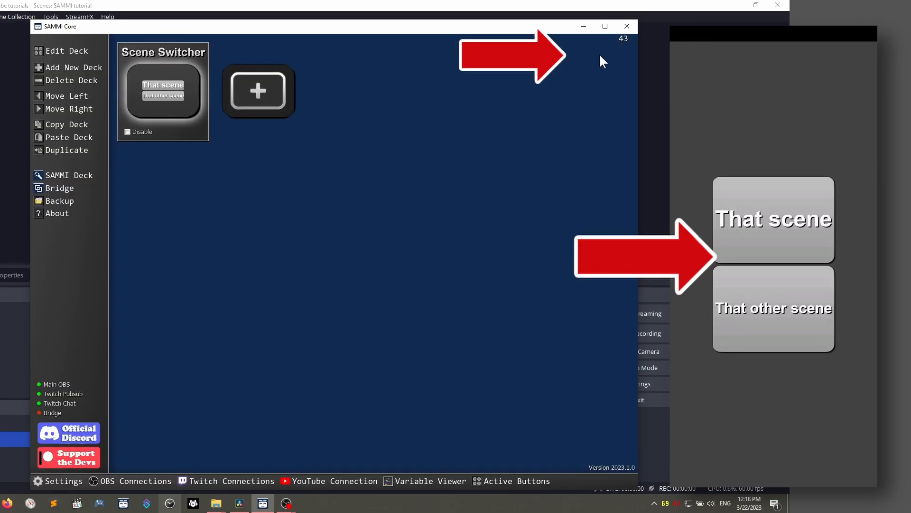